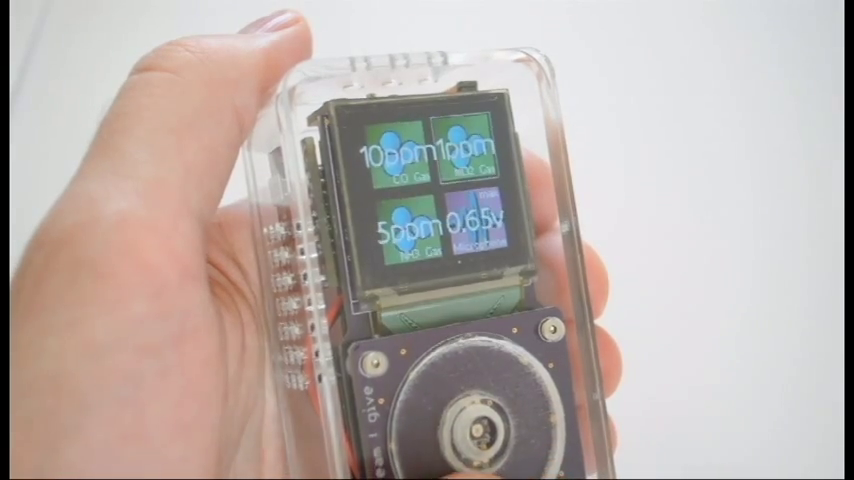
Scroll down to the Atmospheric Stream chart to read pressure, temperature and humidity at 18:34:58
{"action": "left_click", "coordinate": [480, 410]}
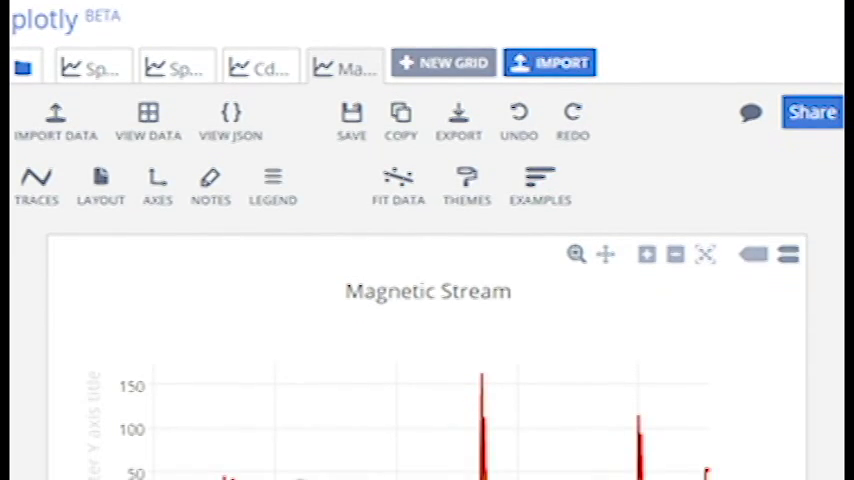
{"action": "scroll", "scroll_direction": "down", "scroll_amount": 3}
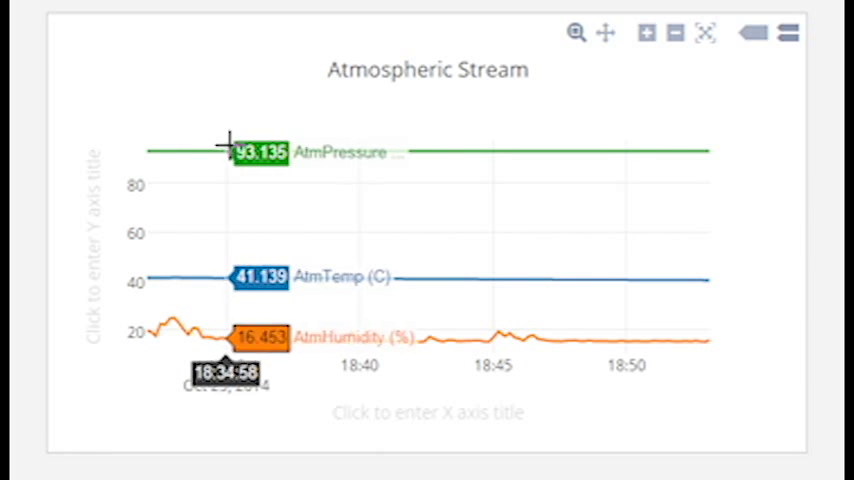
{"action": "mouse_move", "coordinate": [620, 165]}
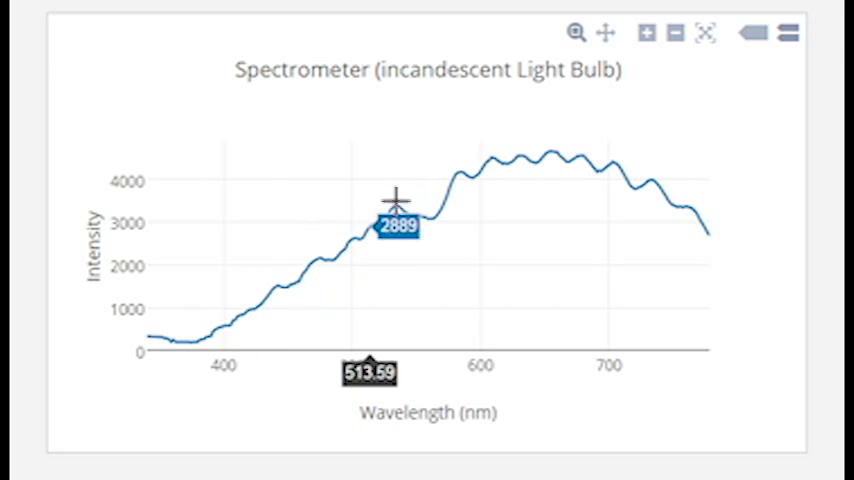
{"action": "mouse_move", "coordinate": [670, 140]}
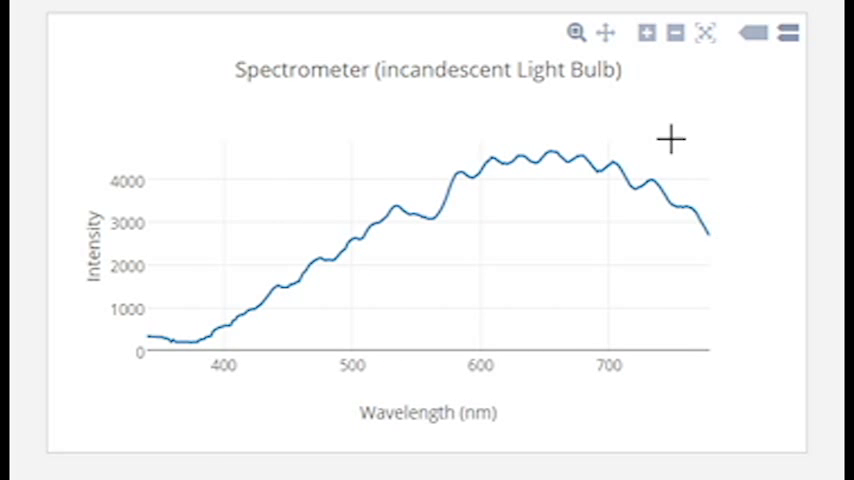